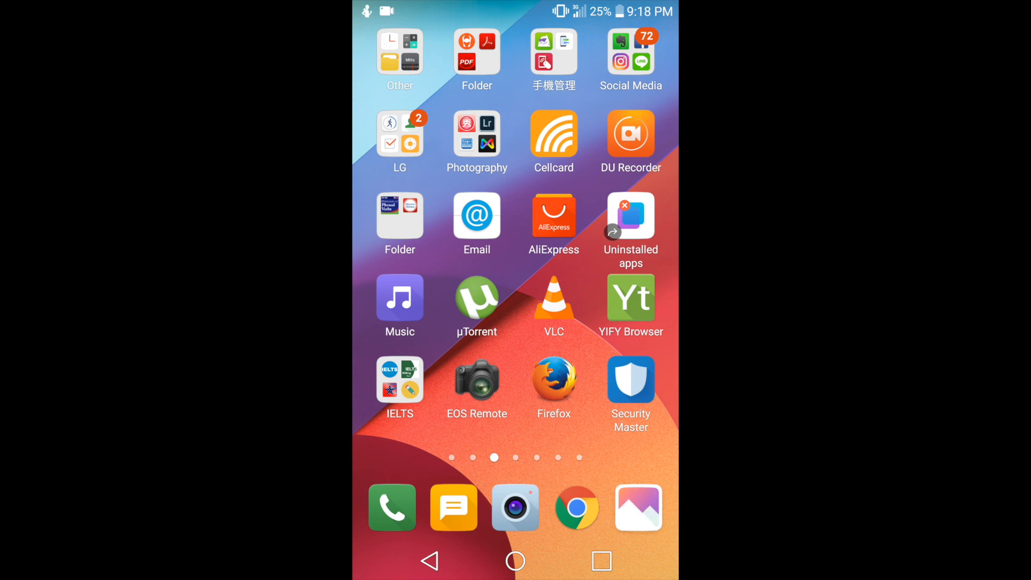
- Browse the Gallery albums and check the InShot album, then return to the albums list
left_click(637, 507)
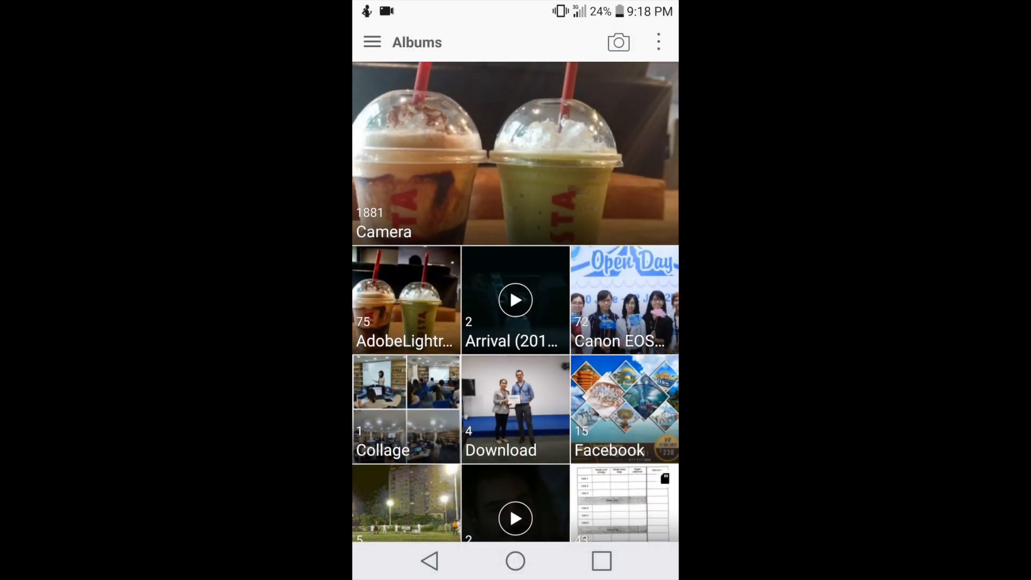
scroll("down", 3)
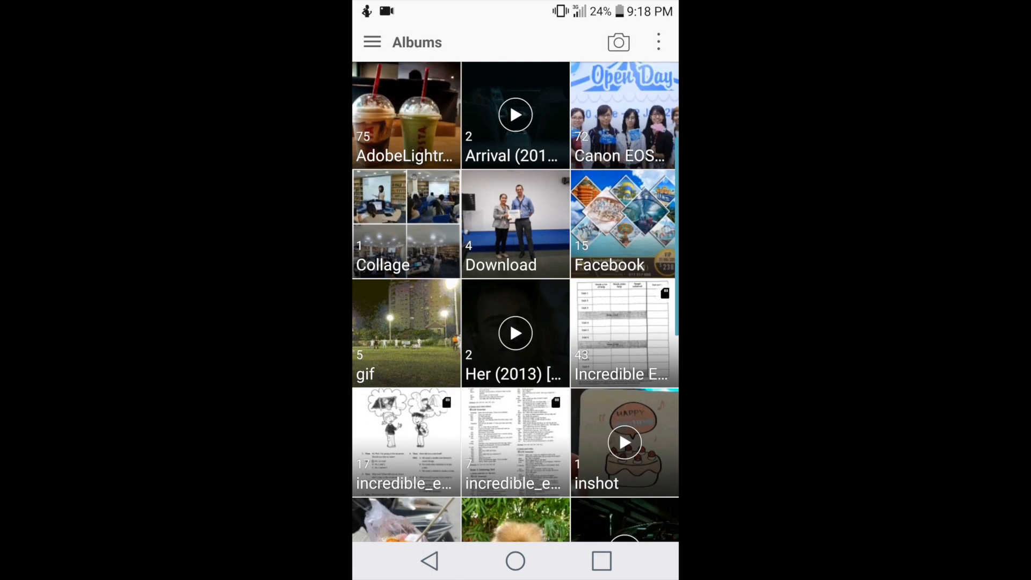
left_click(624, 441)
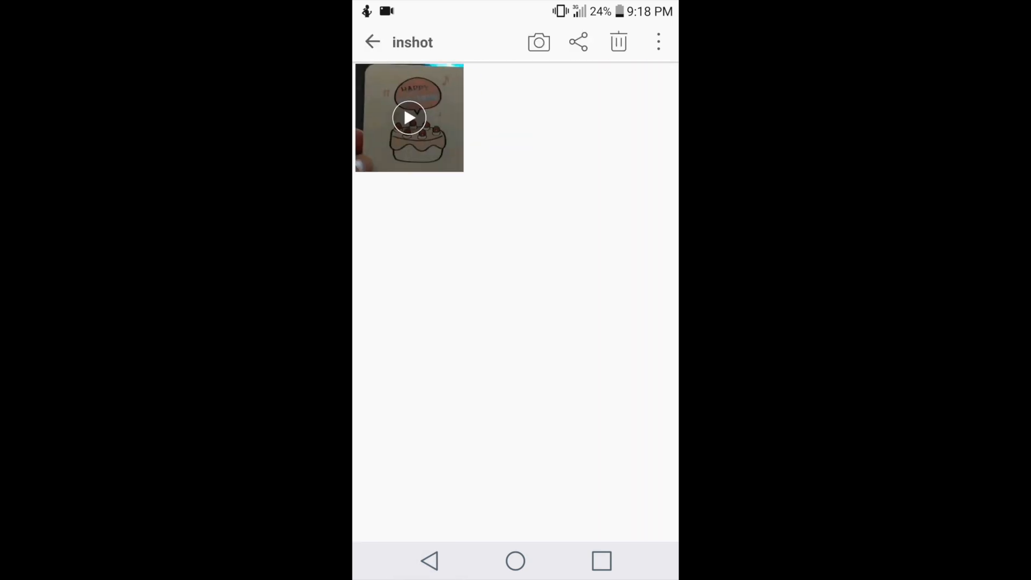
left_click(373, 42)
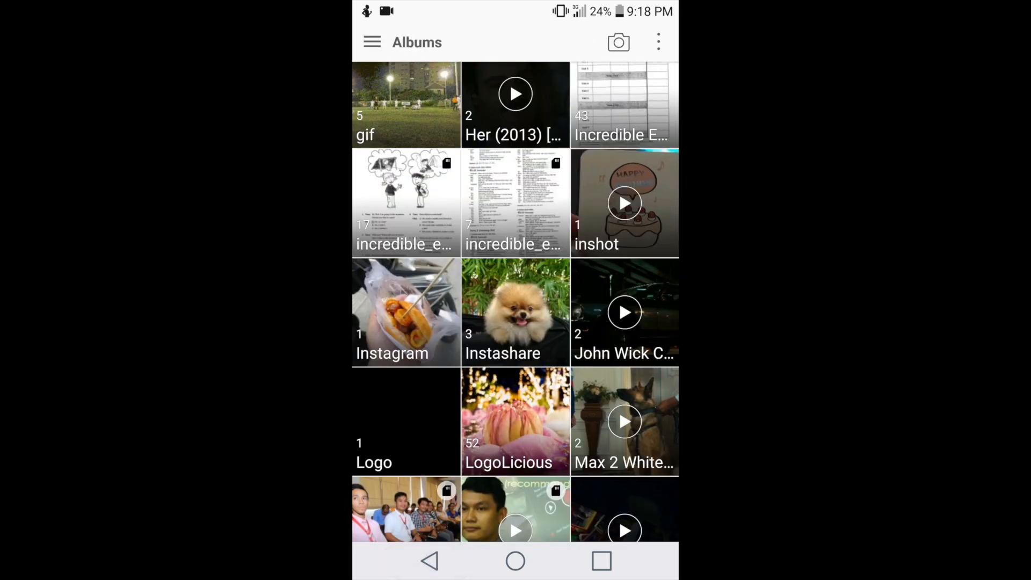
scroll("down", 3)
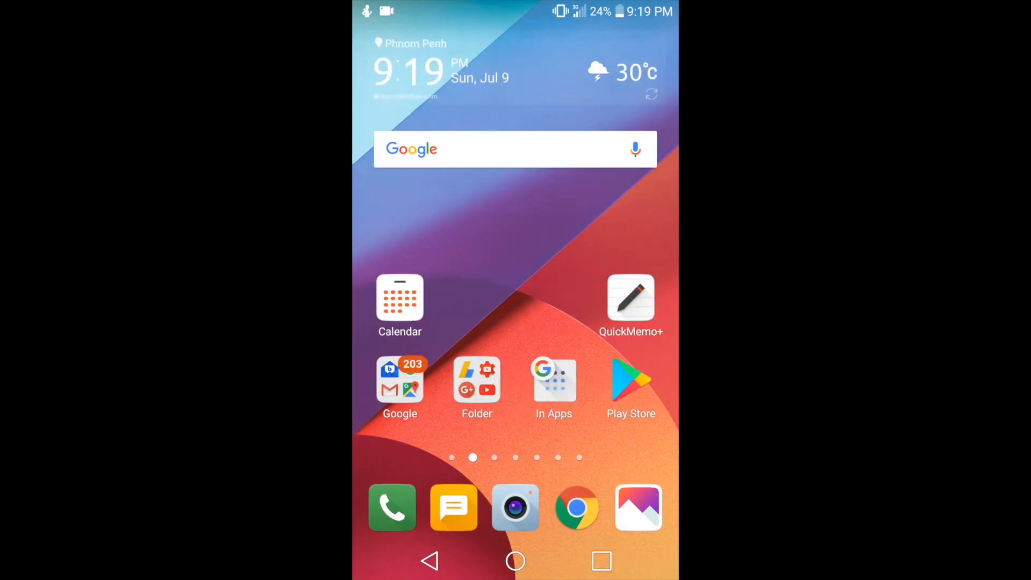
- Search Play Store for 'file manager' and open the ES File Explorer File Manager listing
left_click(629, 379)
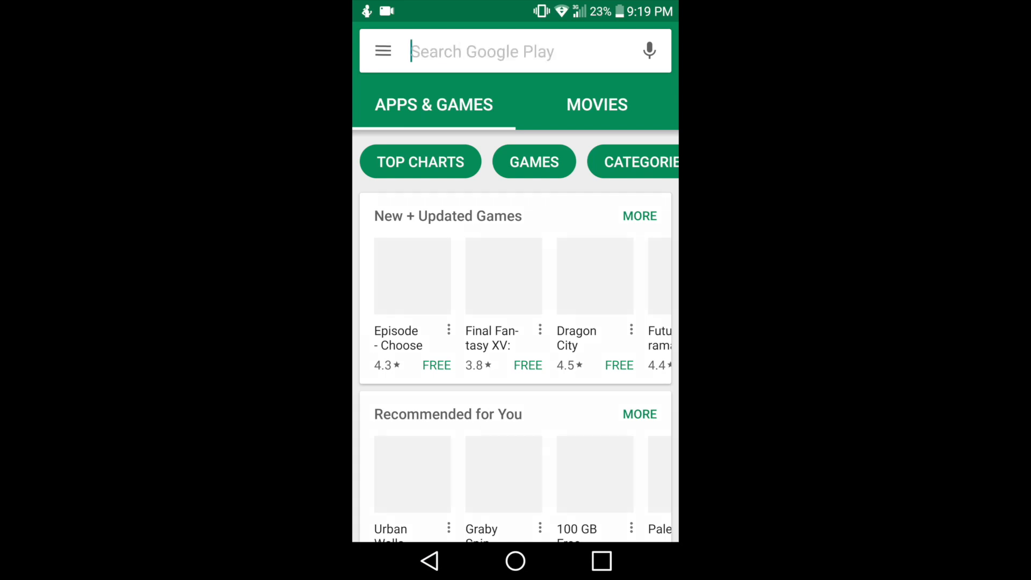
left_click(493, 52)
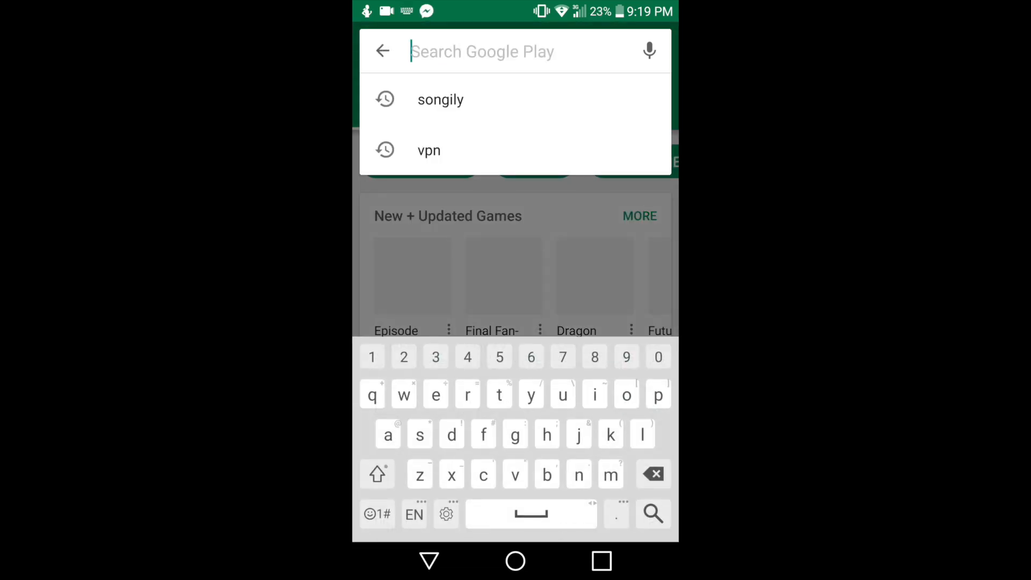
type("fil")
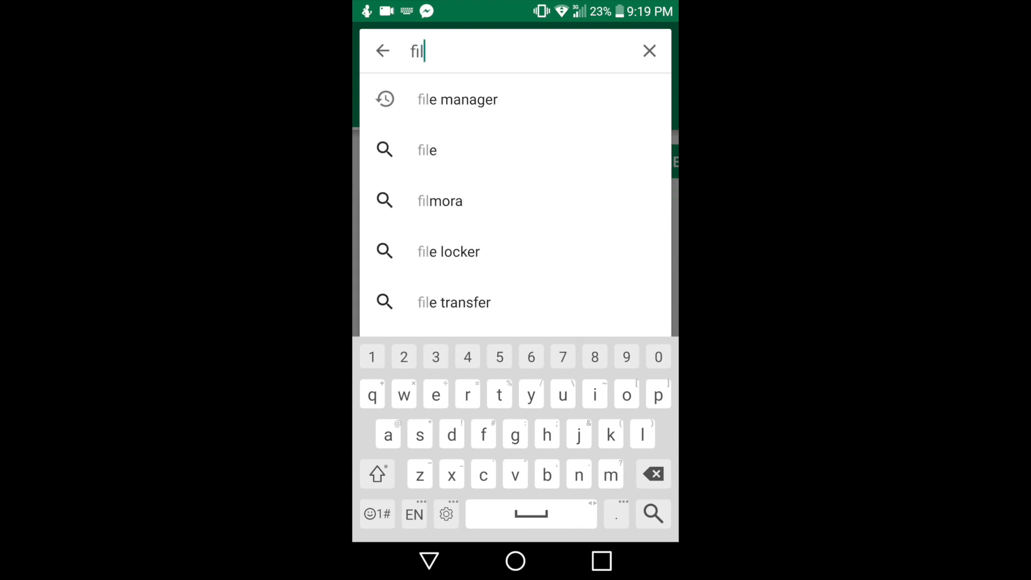
left_click(456, 99)
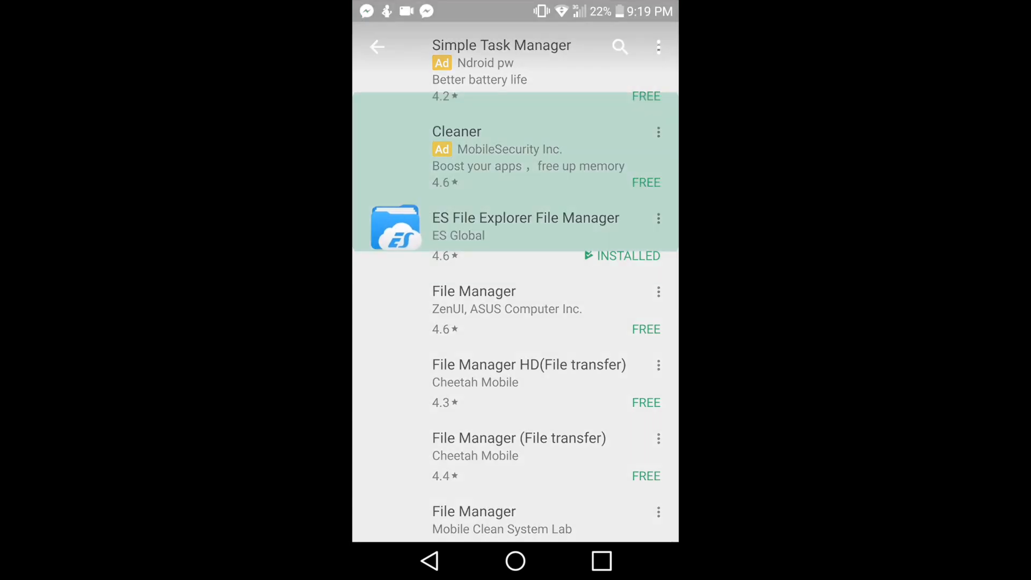
left_click(525, 227)
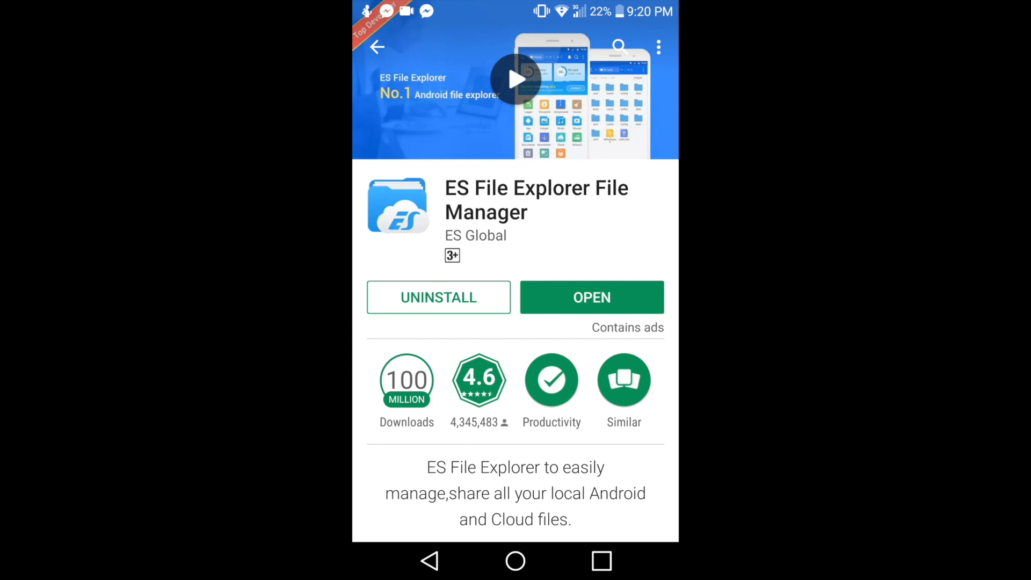
- Launch ES File Explorer and browse into the inner Download folder holding the movie folders
left_click(591, 298)
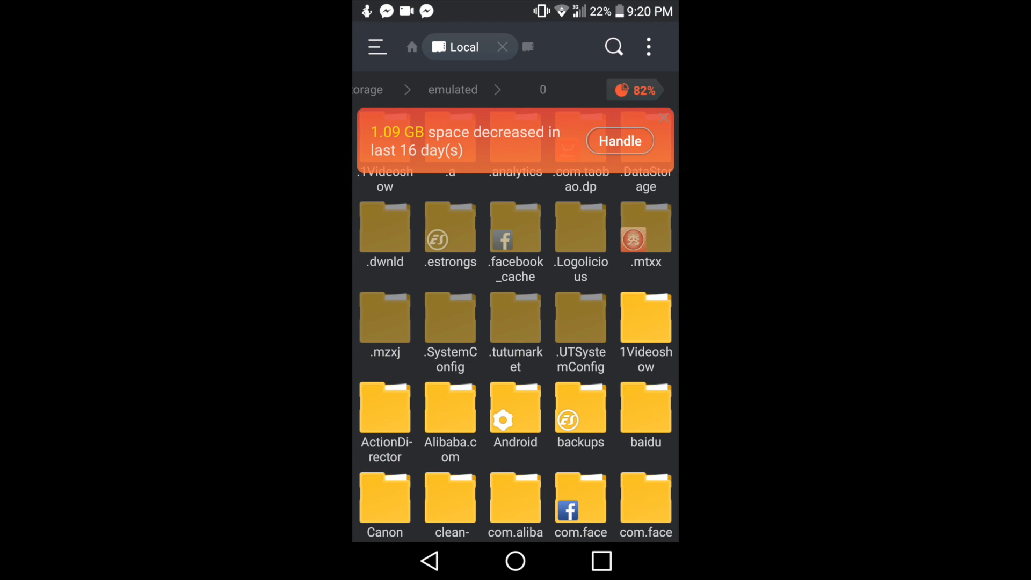
scroll("down", 3)
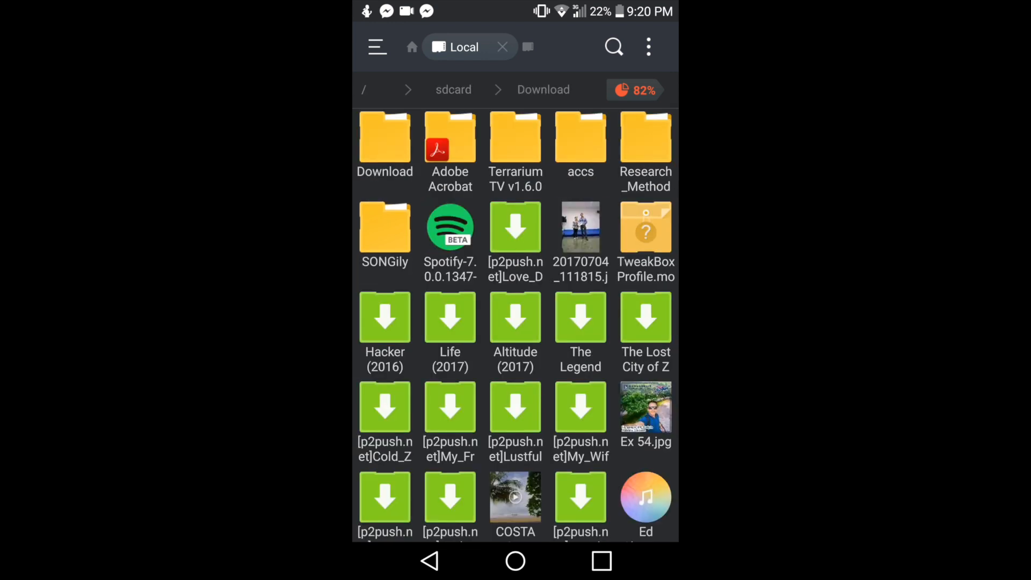
left_click(385, 138)
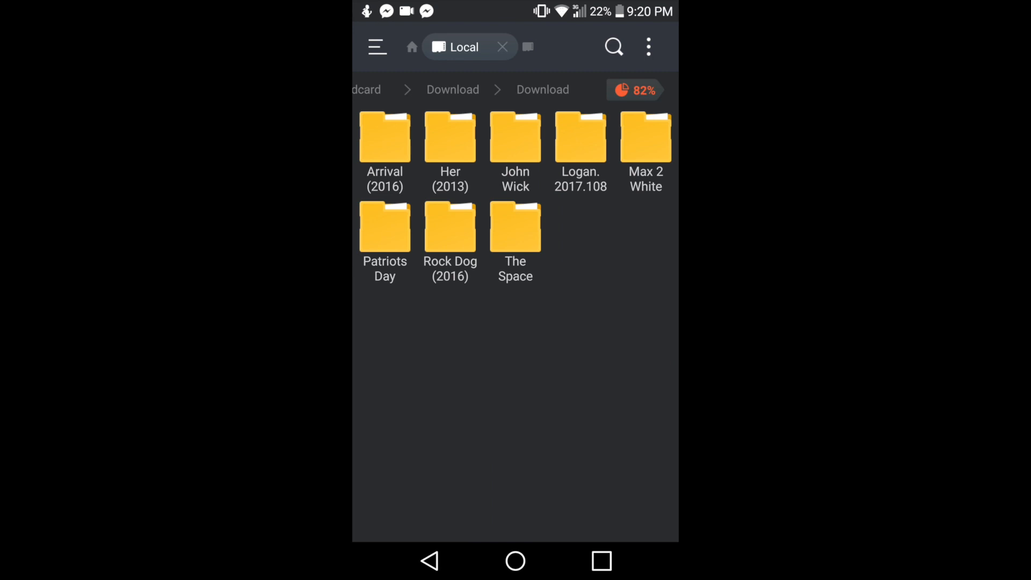
left_click(515, 561)
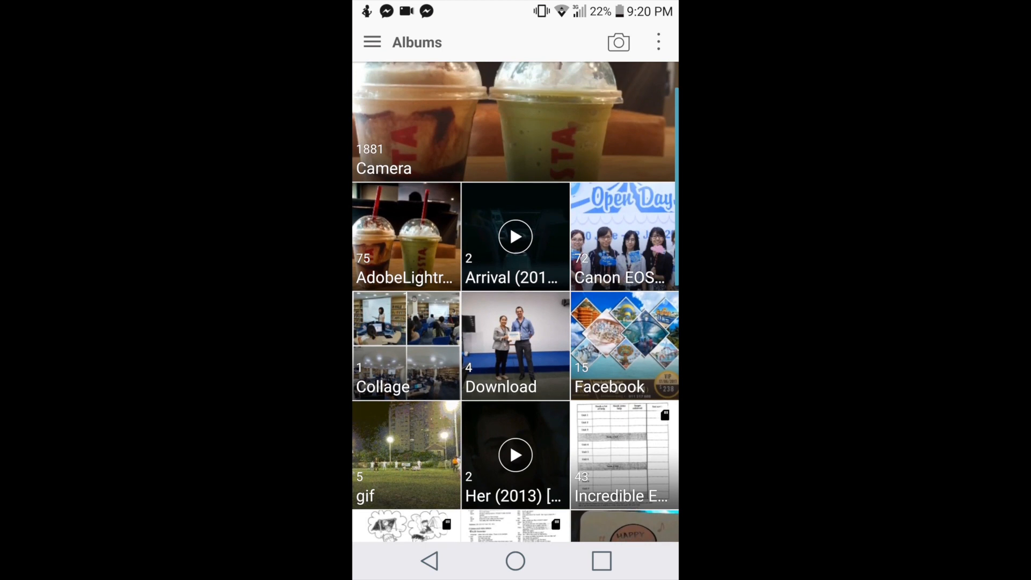
scroll("down", 3)
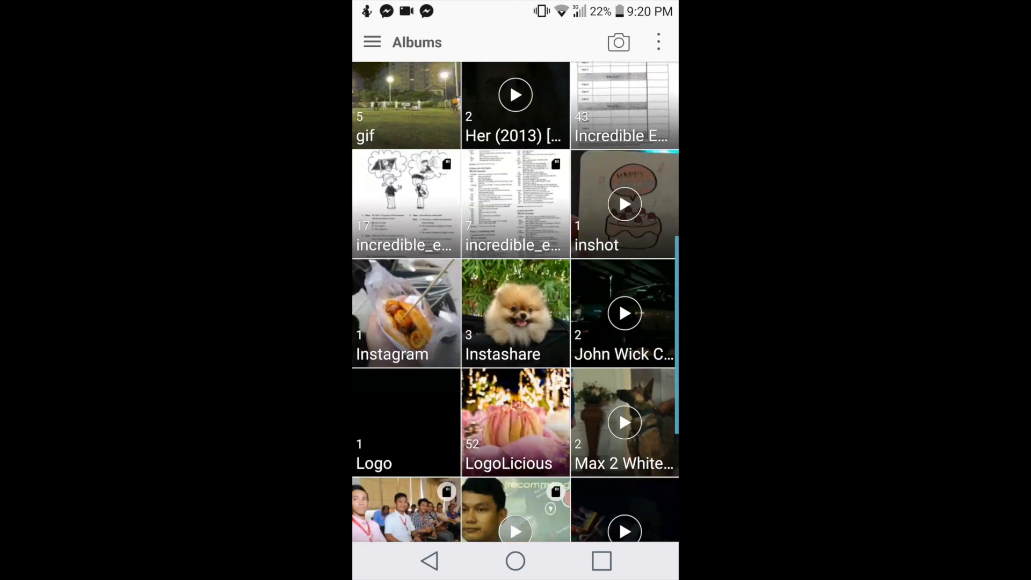
scroll("down", 3)
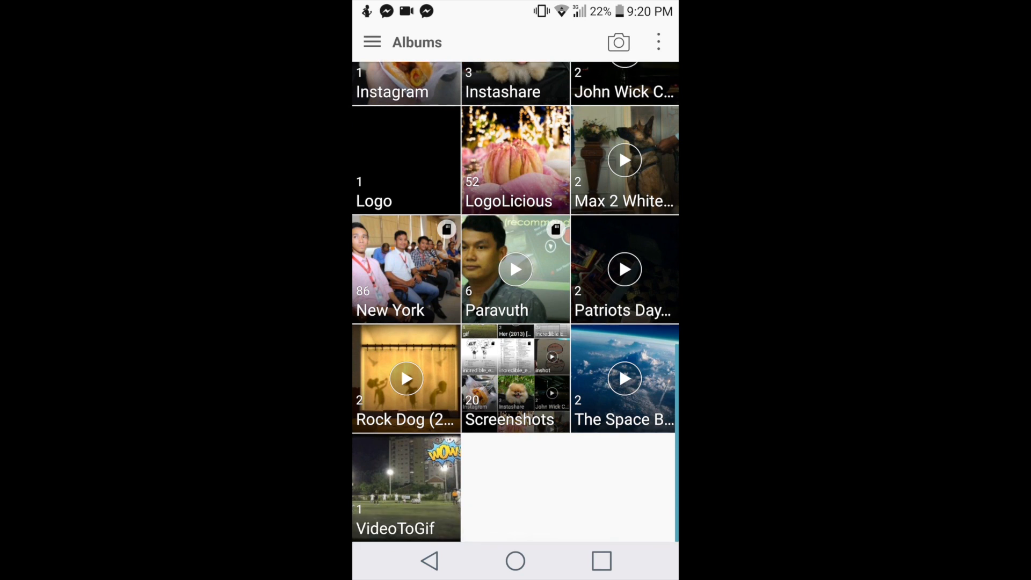
scroll("down", 3)
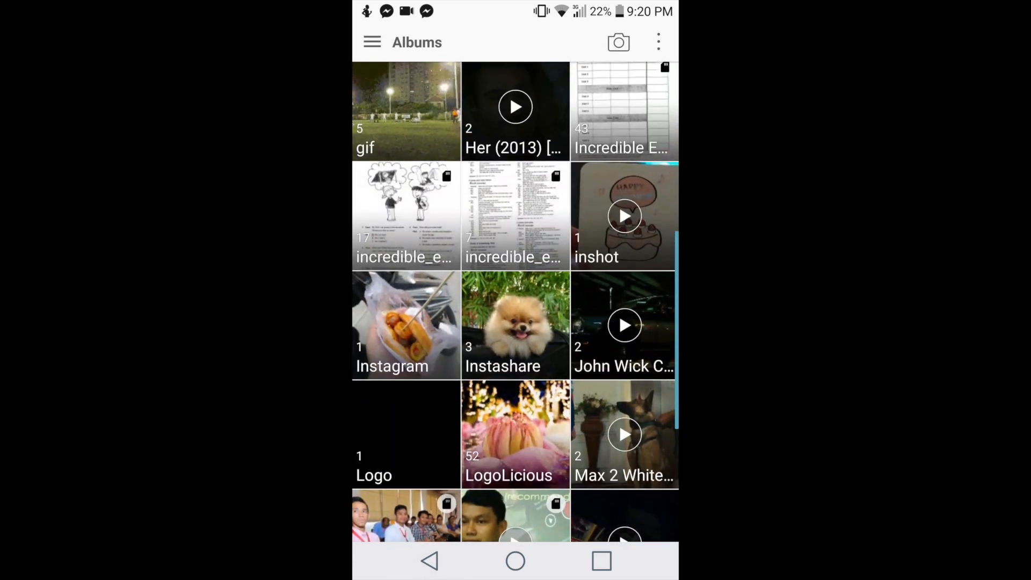
scroll("down", 3)
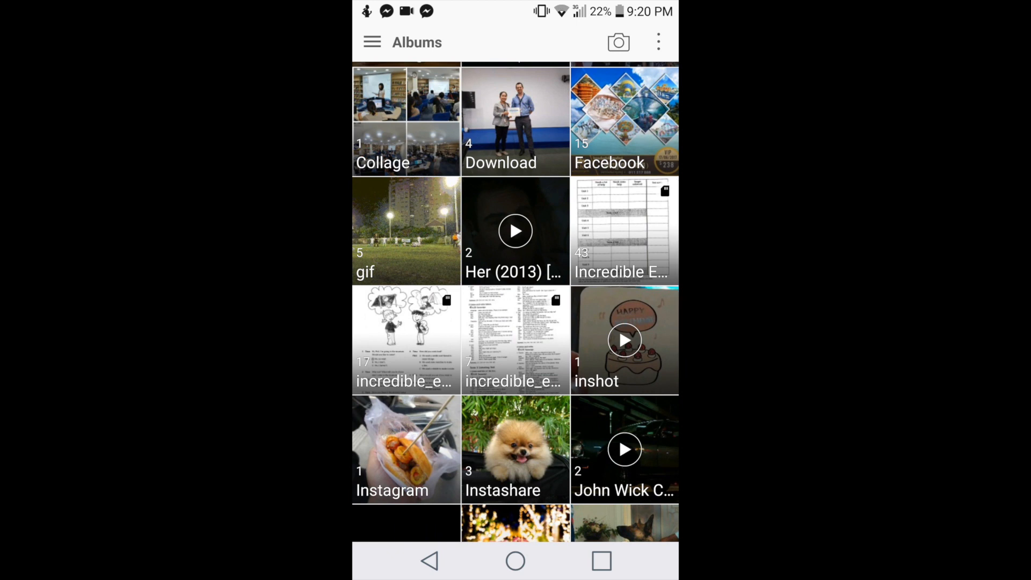
scroll("down", 3)
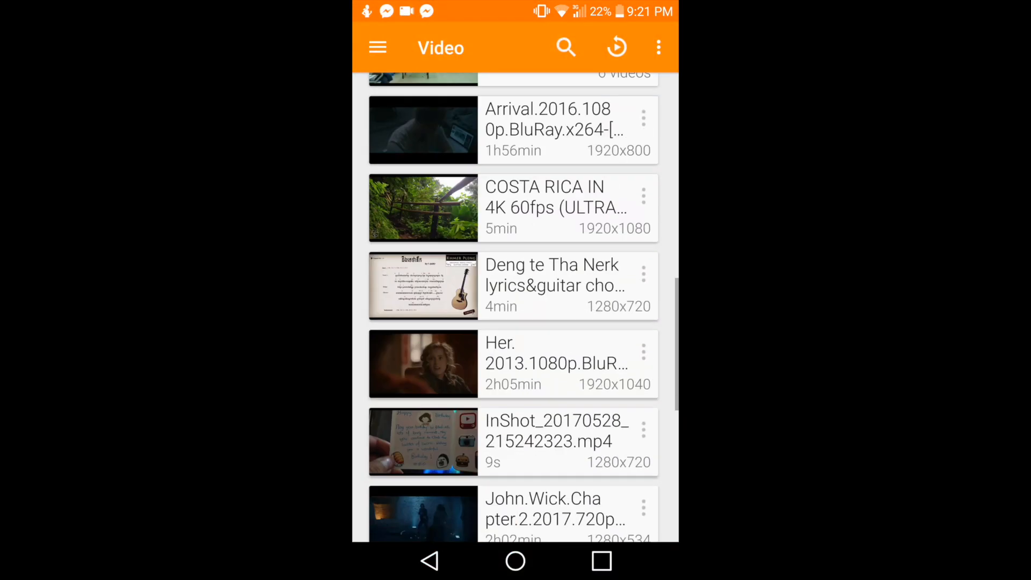
- Review the VLC video list showing Logan and Max 2, then go home and launch ES File Explorer
scroll("down", 3)
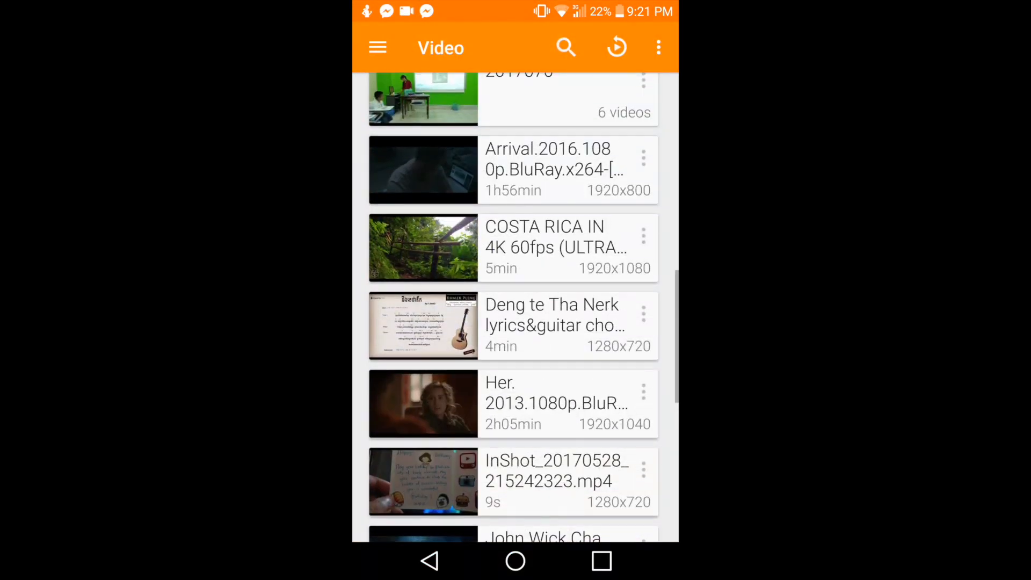
scroll("down", 3)
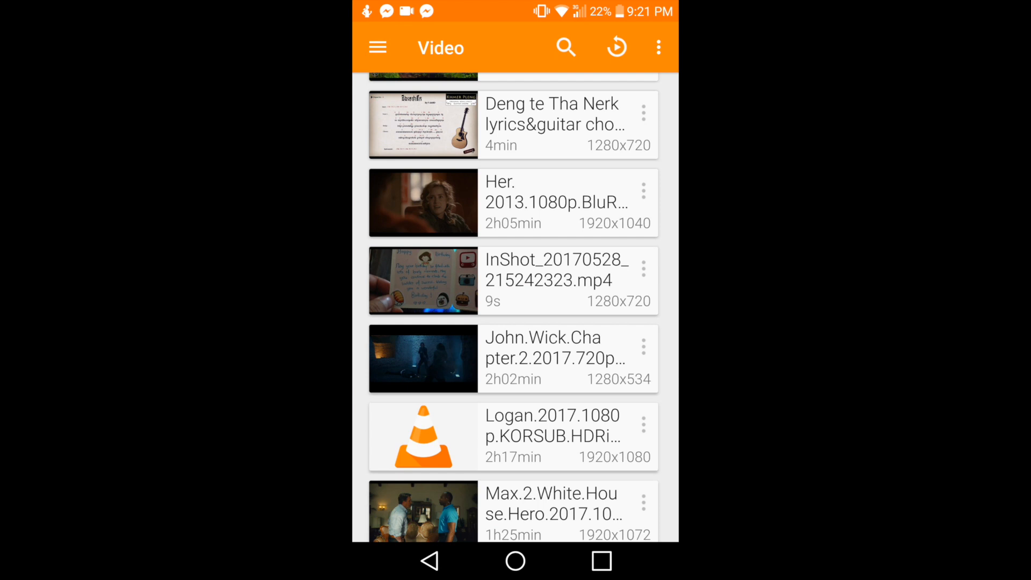
scroll("down", 3)
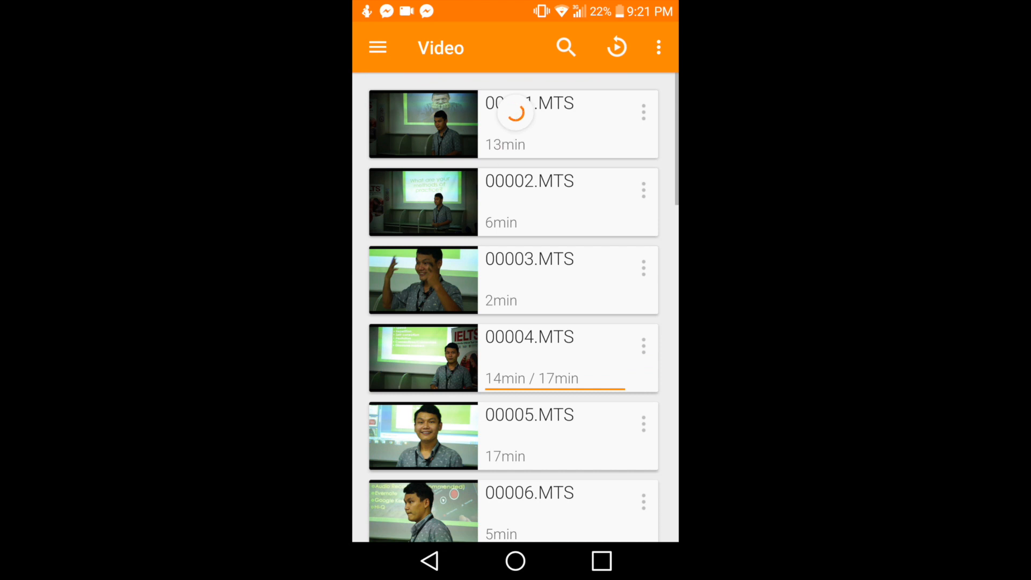
left_click(515, 560)
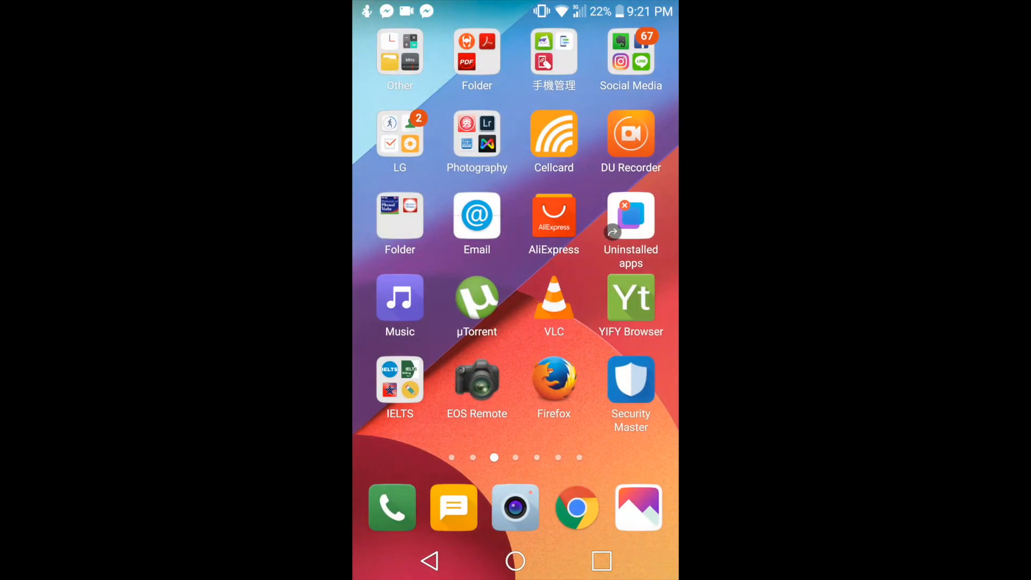
left_click(600, 560)
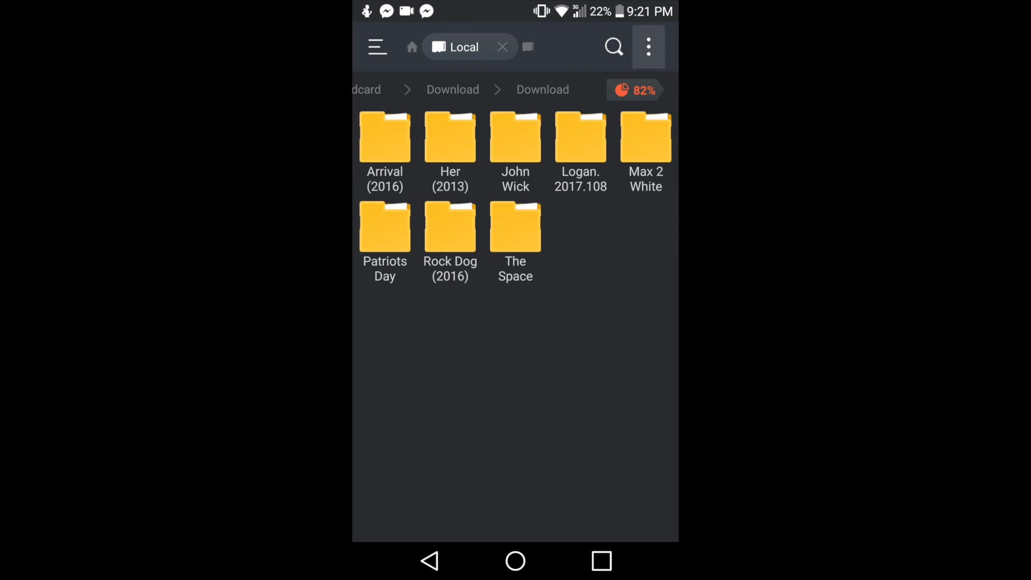
- Create a new empty file named .nomedia in the Download folder via New > File
left_click(647, 47)
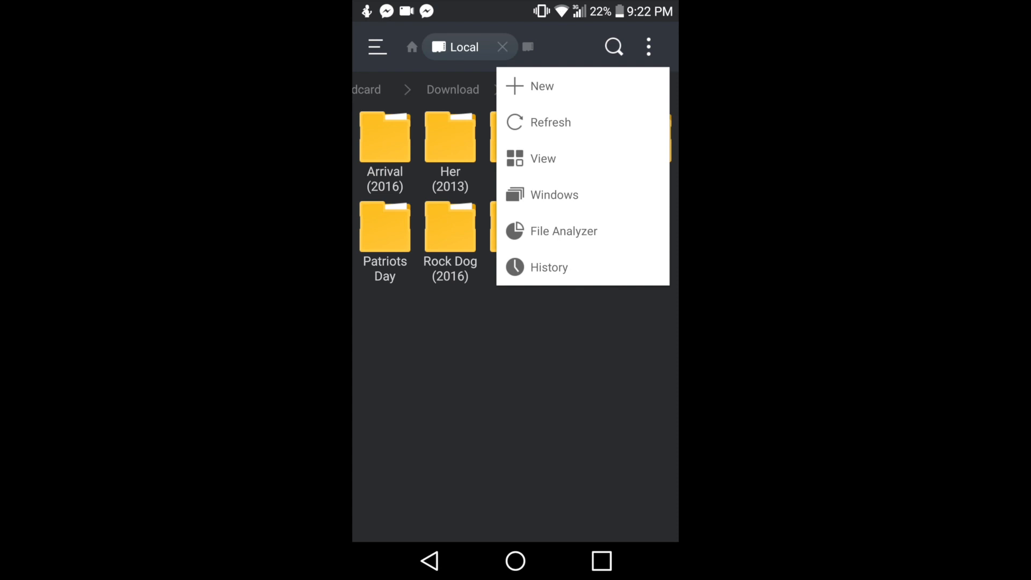
left_click(542, 85)
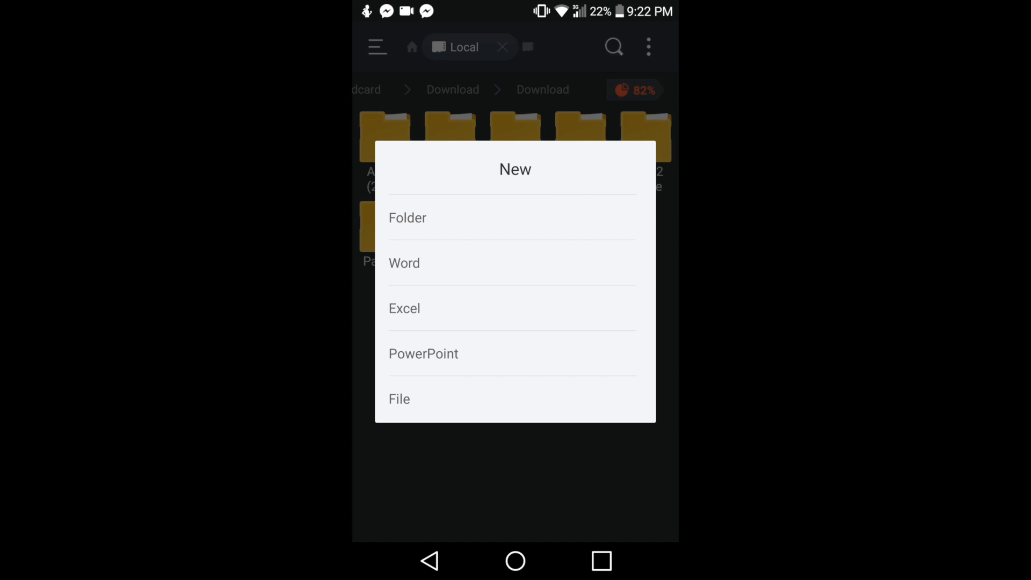
left_click(400, 400)
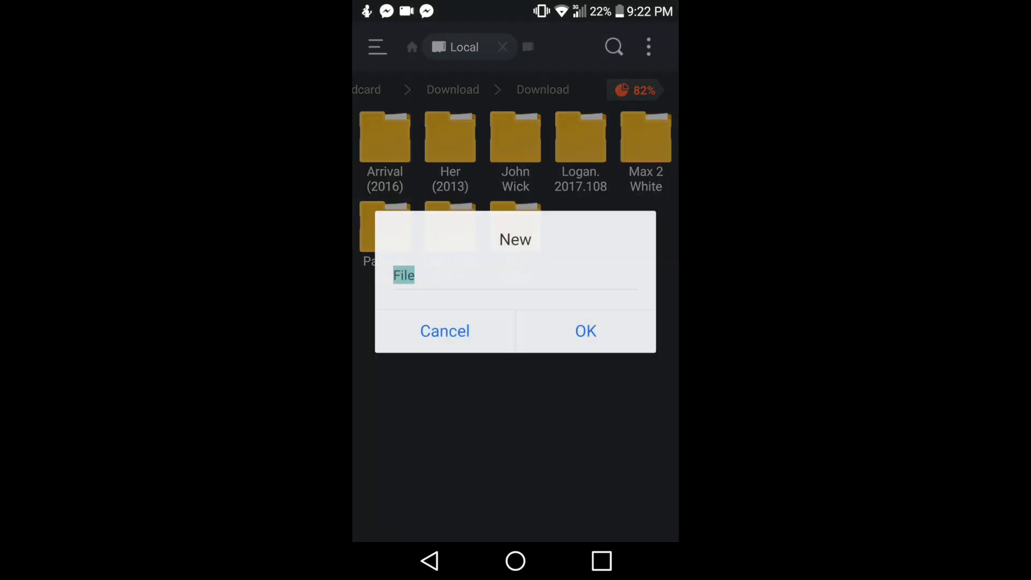
left_click(403, 275)
type(".")
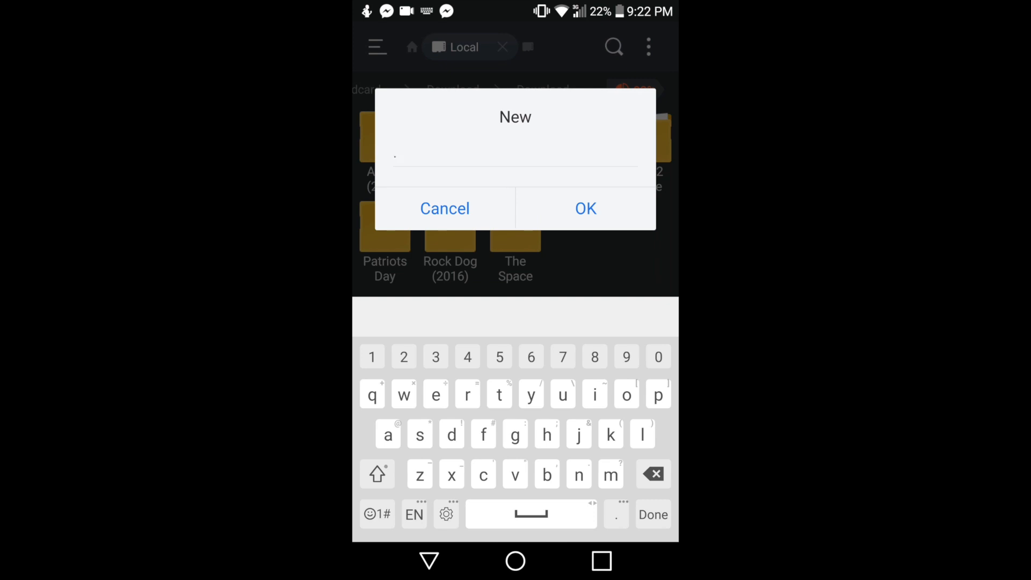
type("nomedia")
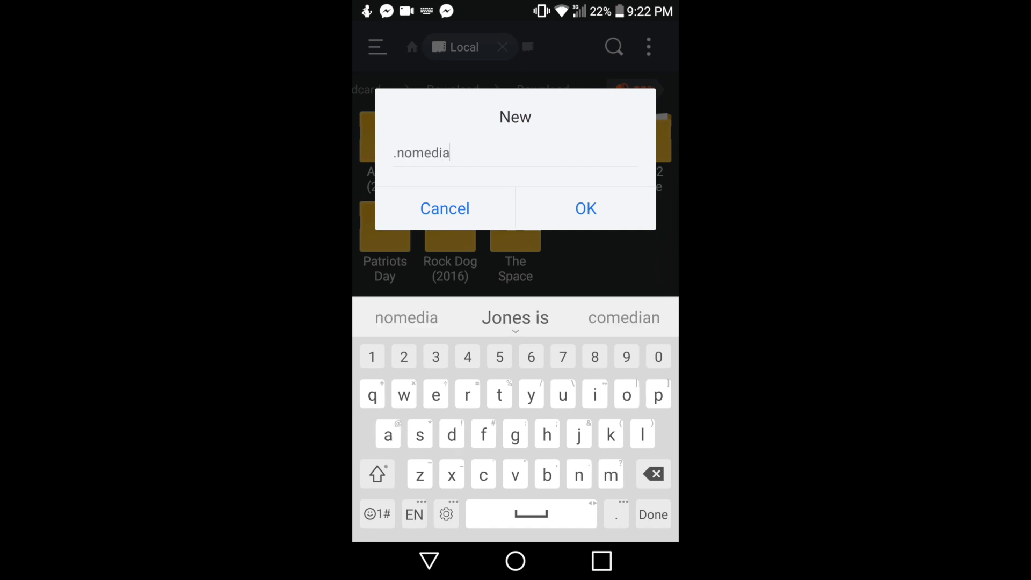
left_click(584, 208)
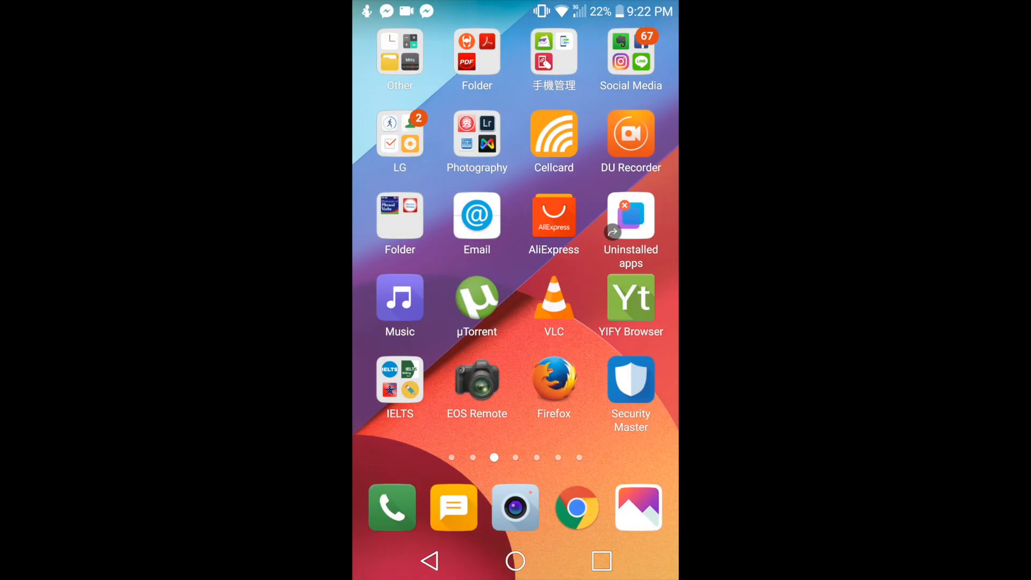
- Scroll the Gallery albums to confirm the movie folders are gone, checking the lecture videos album
left_click(637, 506)
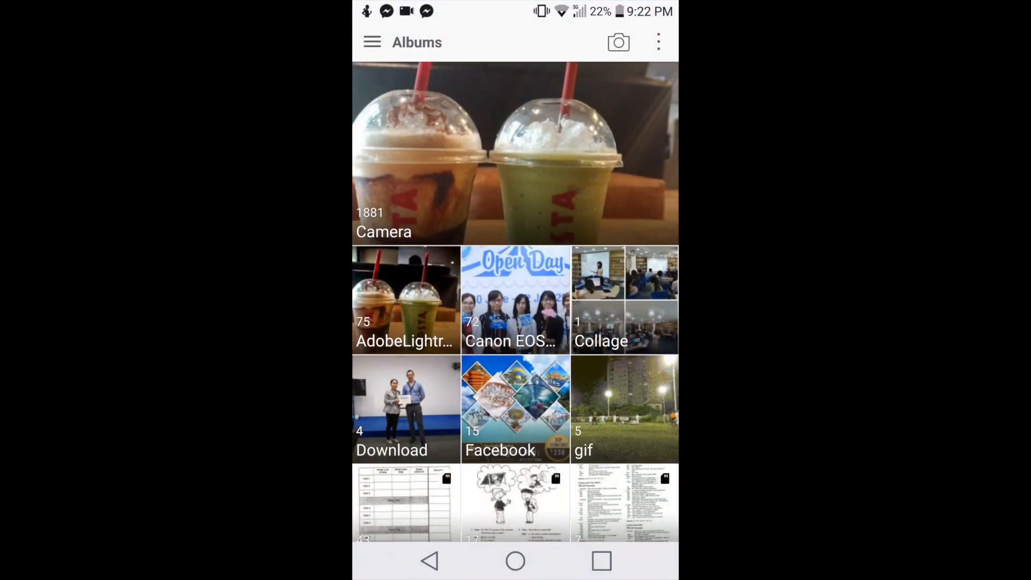
scroll("down", 3)
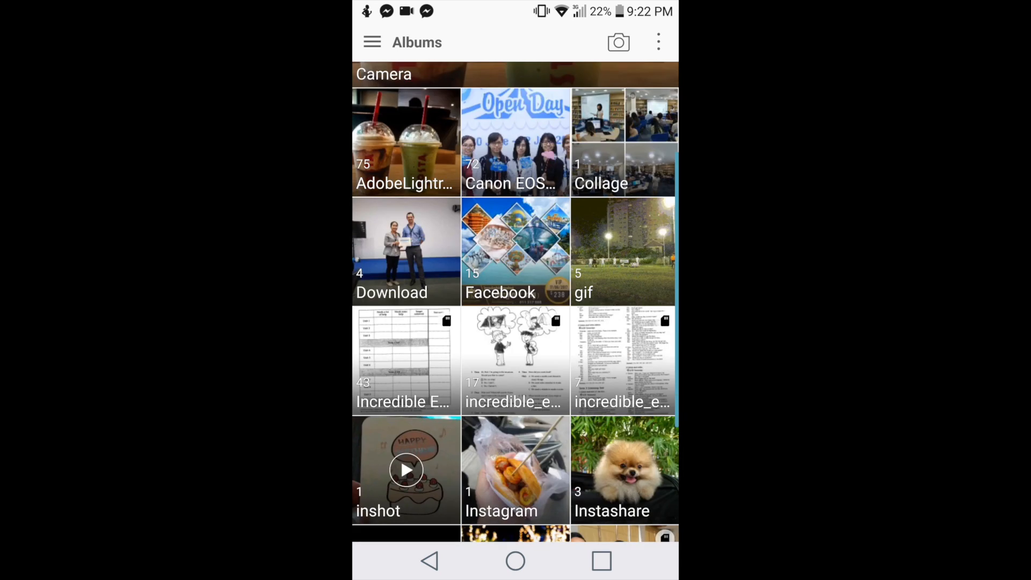
scroll("down", 3)
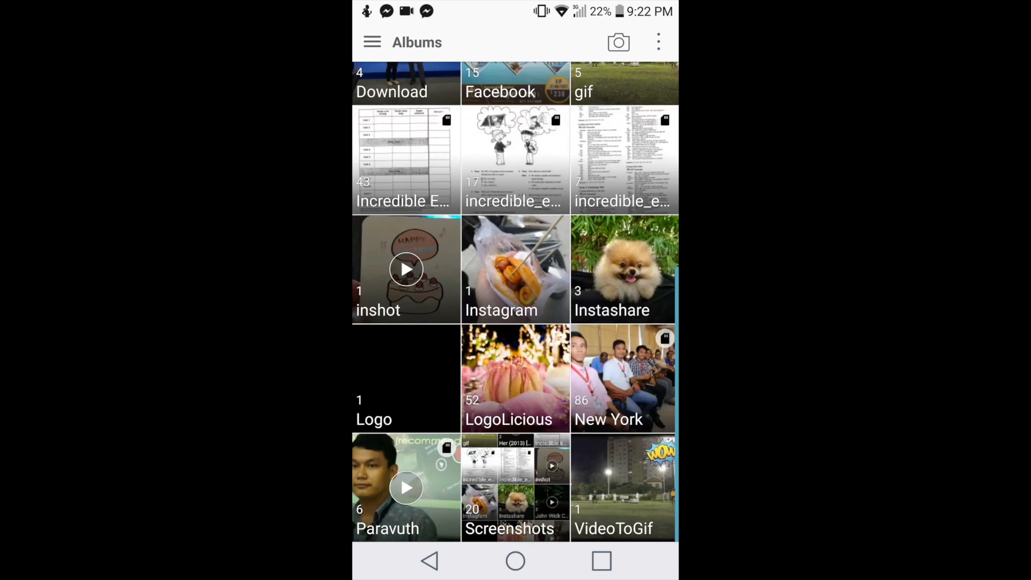
scroll("down", 3)
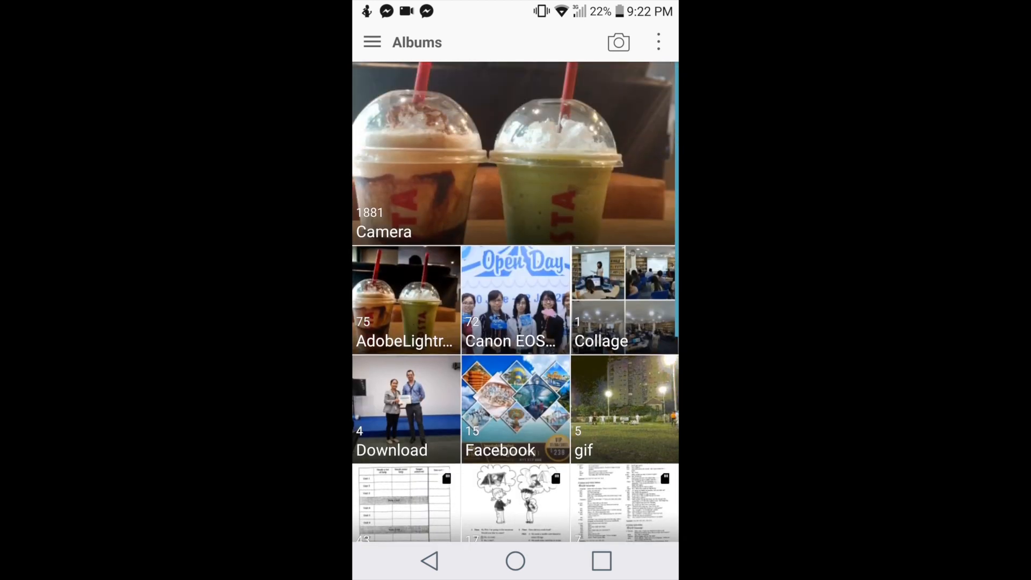
scroll("down", 3)
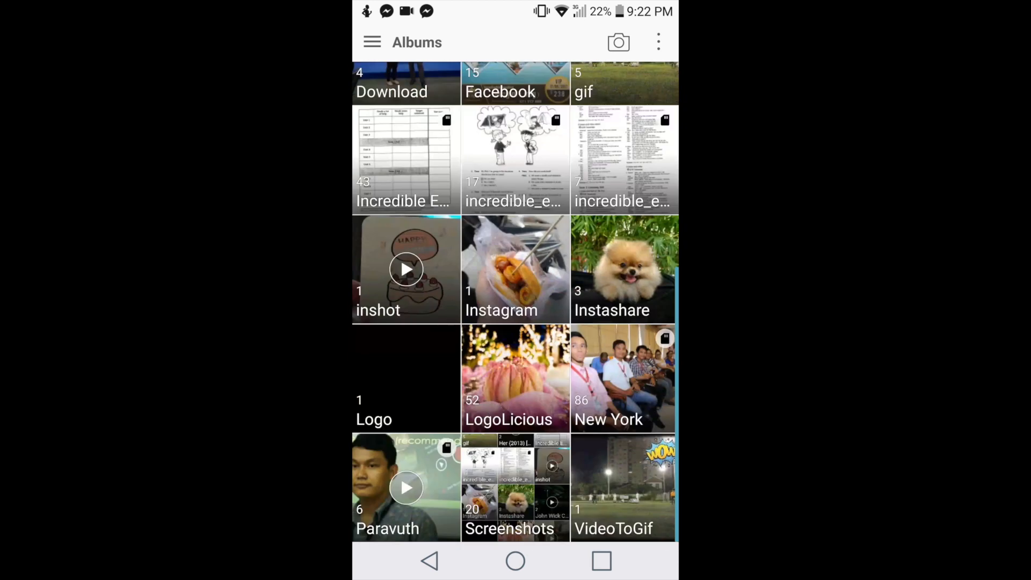
left_click(406, 488)
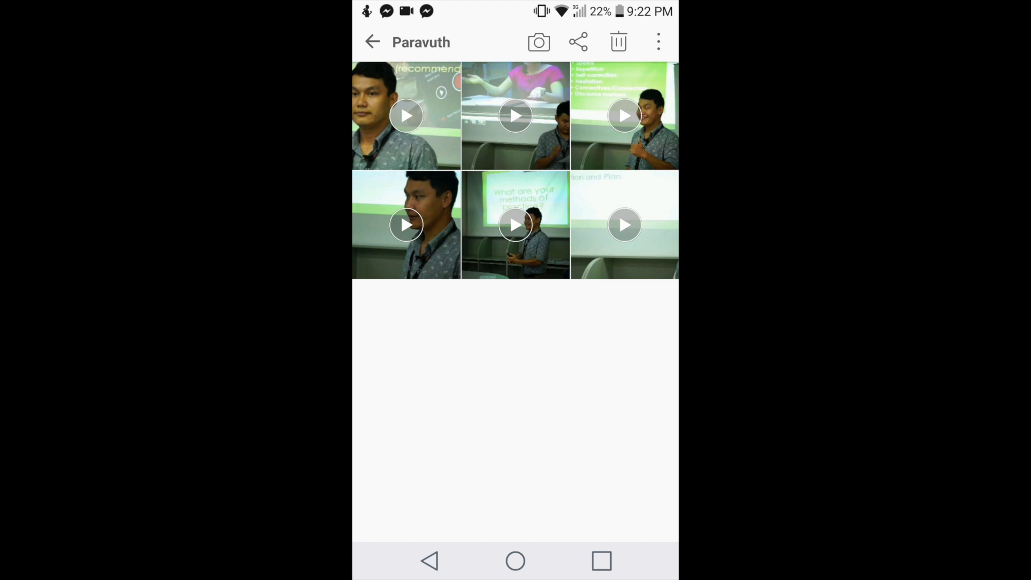
left_click(373, 42)
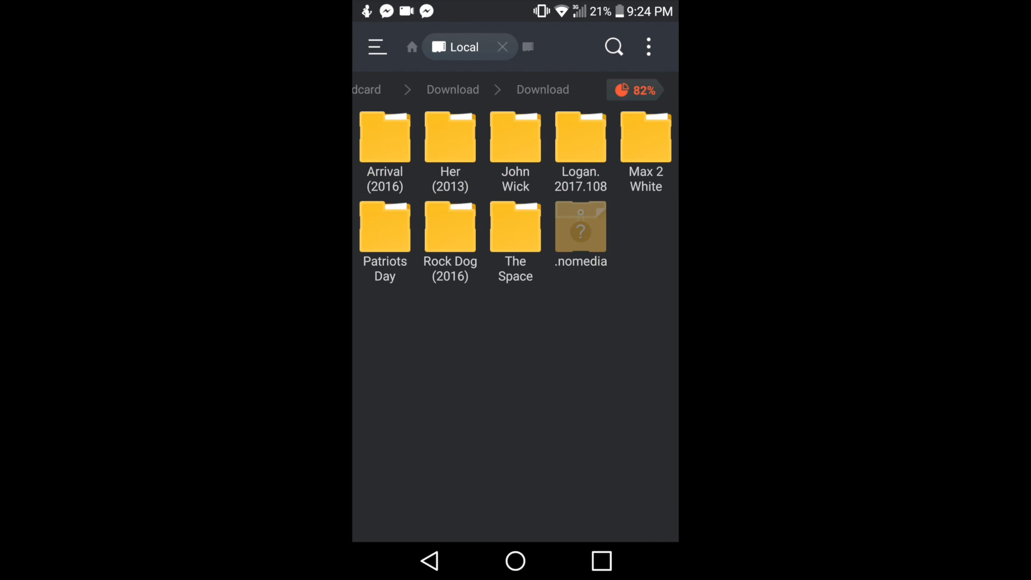
- Switch off Show hidden files in the ES File Explorer navigation drawer
left_click(377, 46)
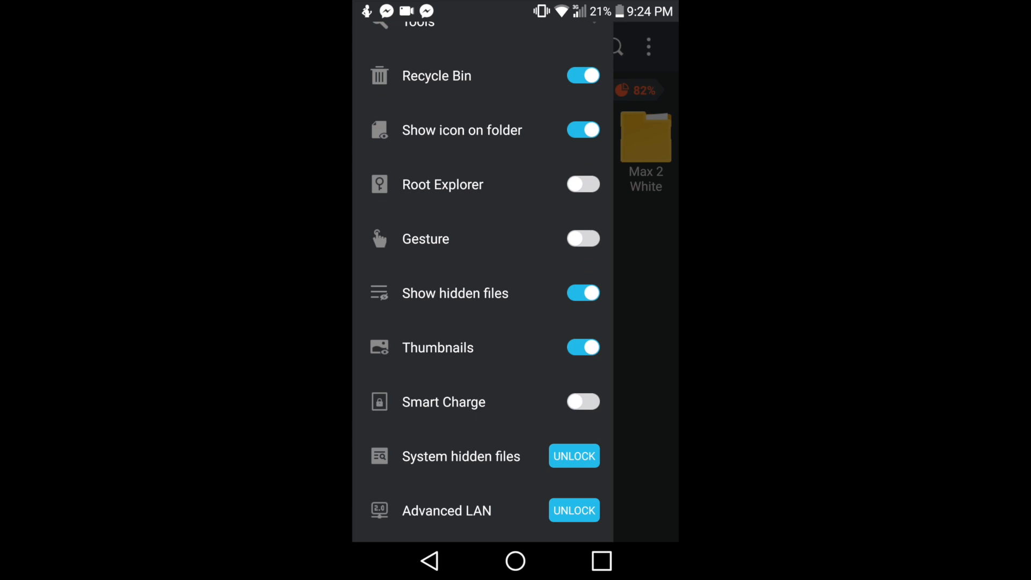
left_click(582, 292)
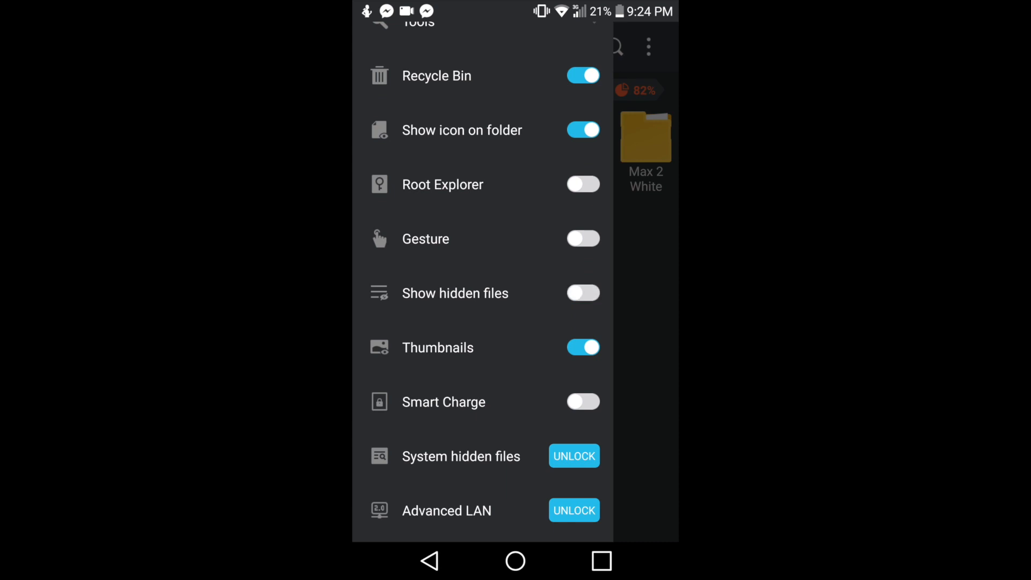